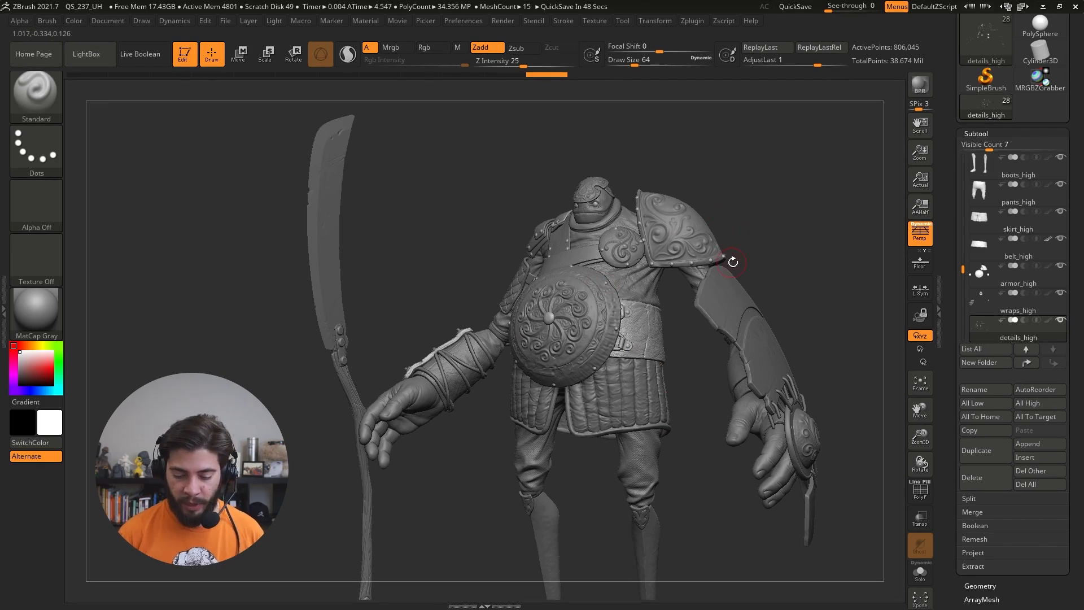
mouse_move(644, 374)
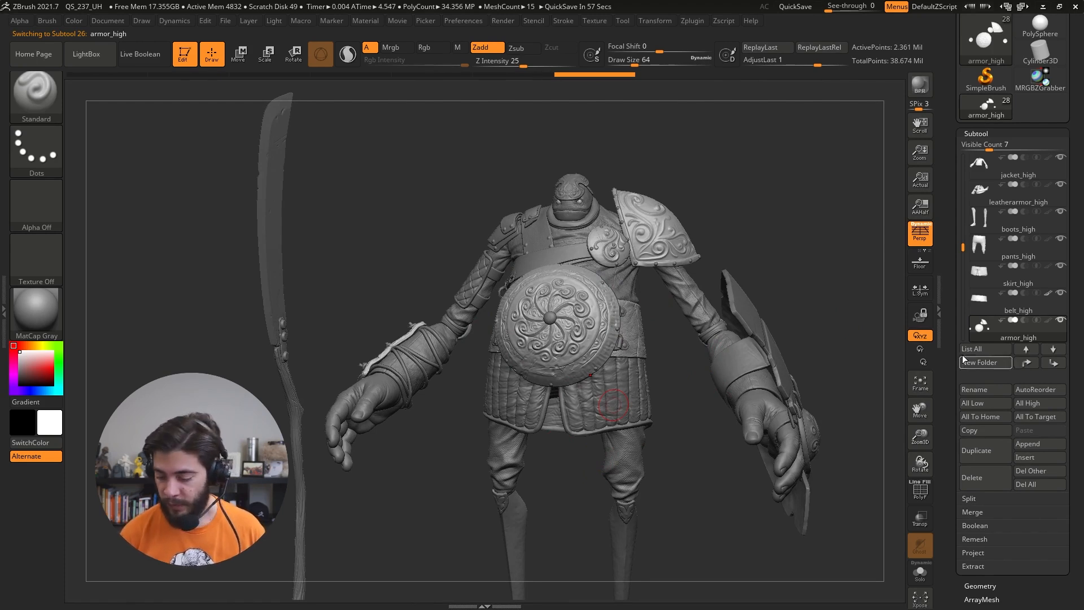
Step: Send all subtools home, then drop every subtool to its lowest subdivision with All Low
click(983, 416)
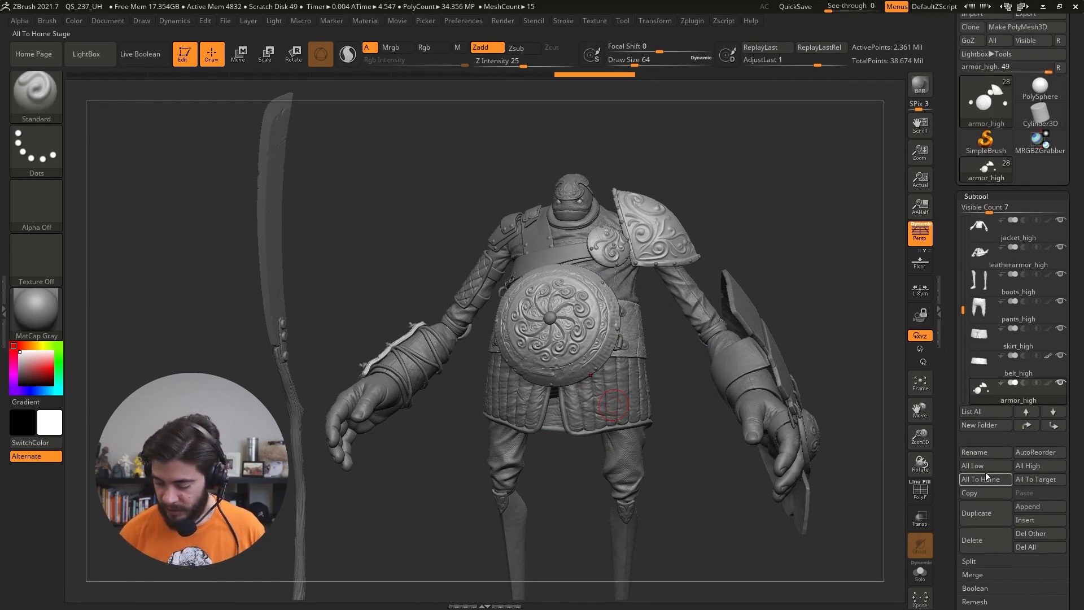
mouse_move(973, 465)
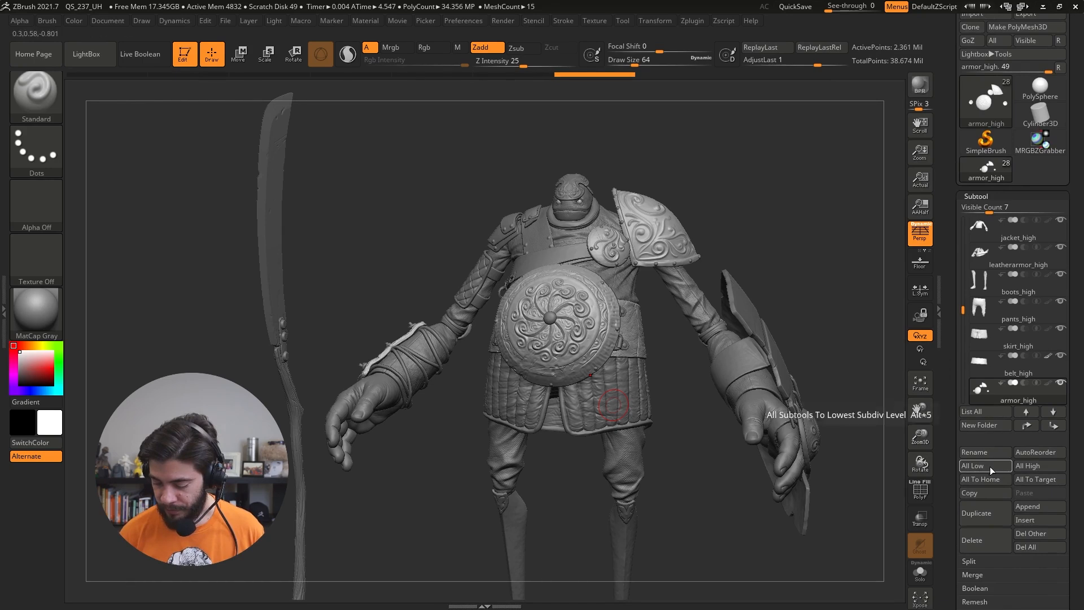
click(972, 466)
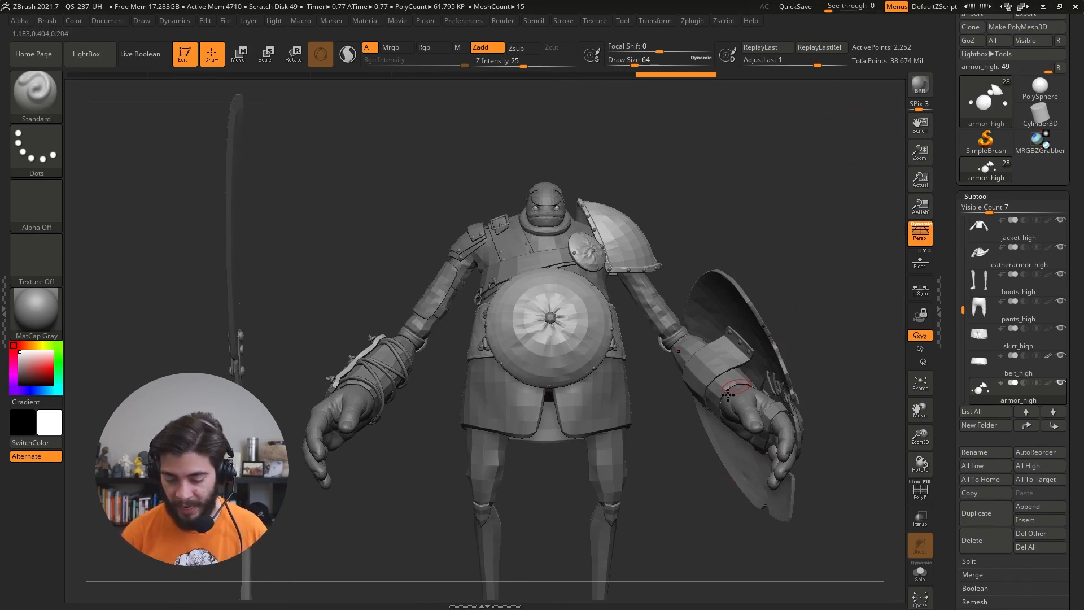
Step: Hide the old belly shield and append a PolySphere subtool to the warrior
click(920, 572)
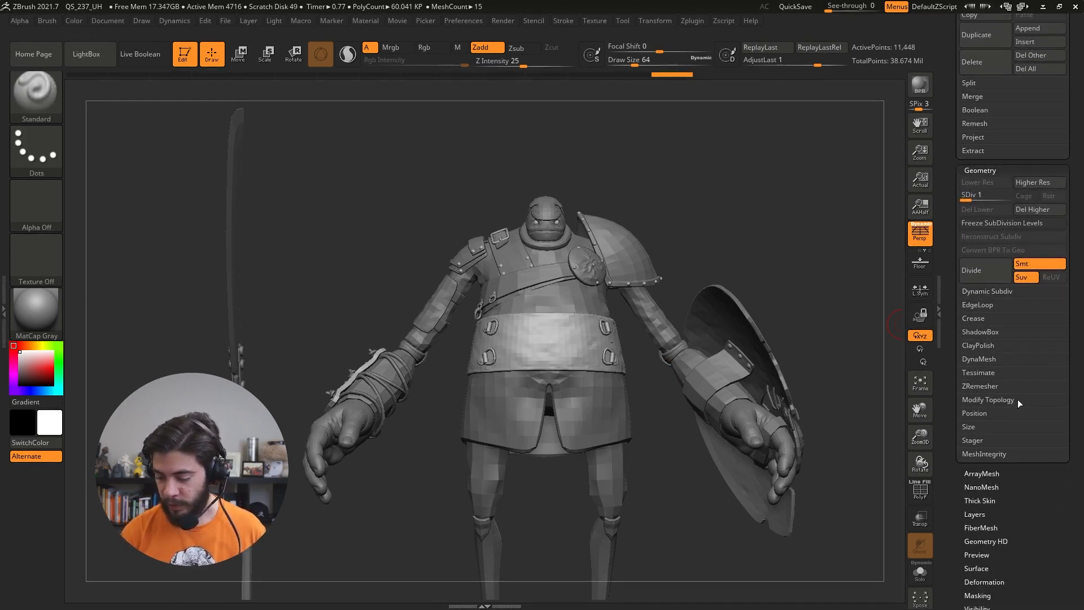
click(972, 440)
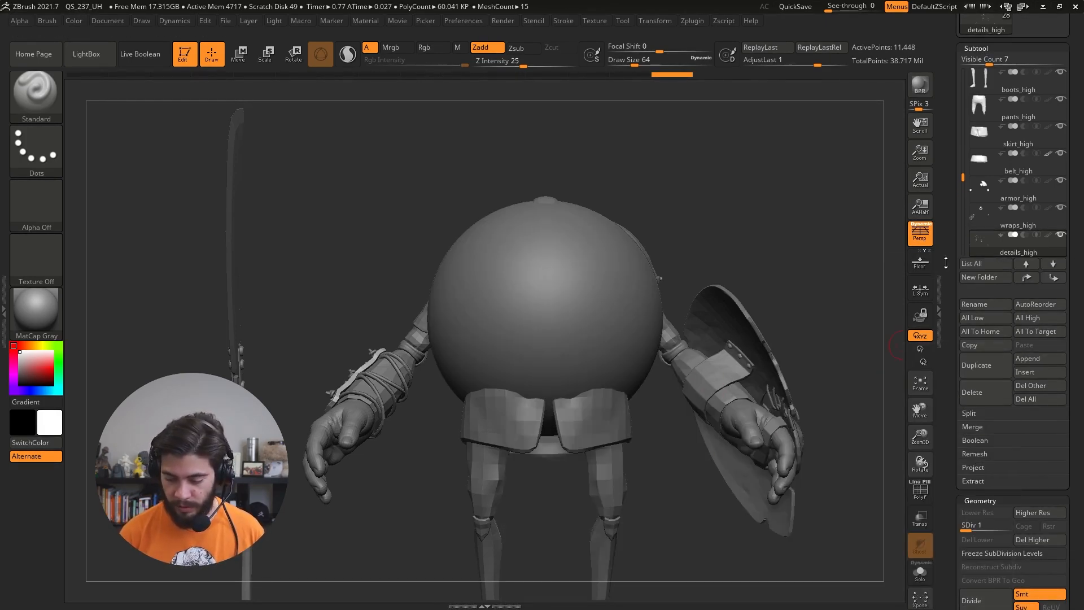
Step: Select the PolySphere1 subtool and solo it so the other character pieces are hidden
click(1009, 250)
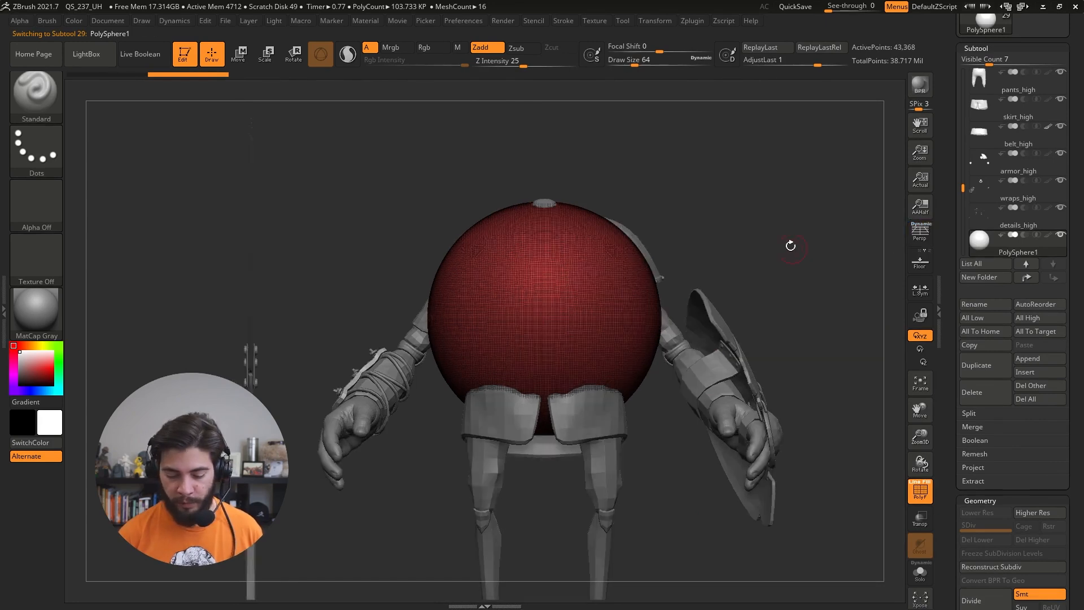
click(920, 573)
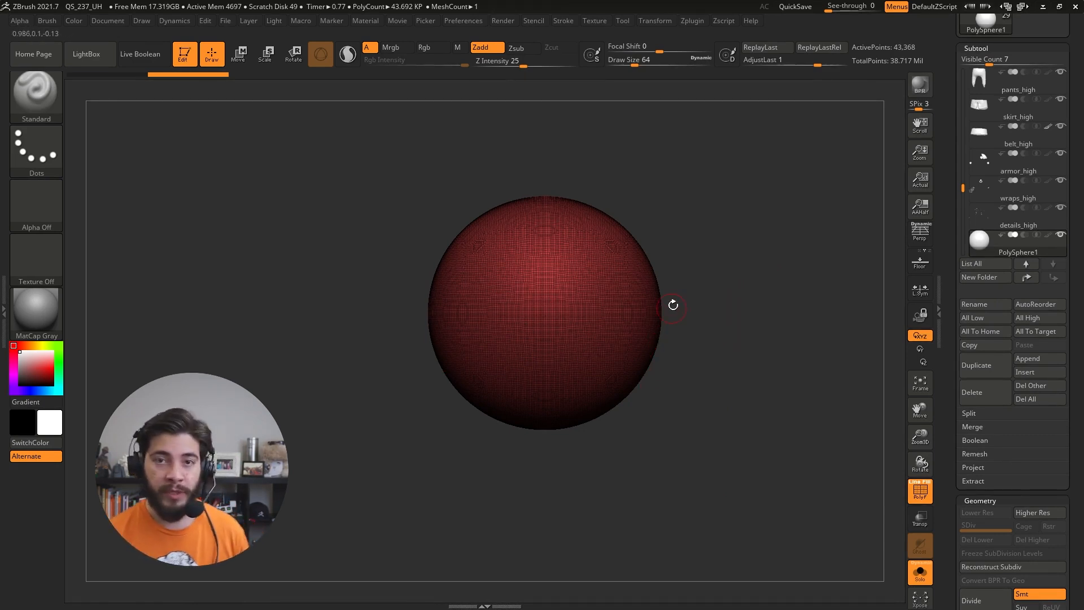
click(425, 47)
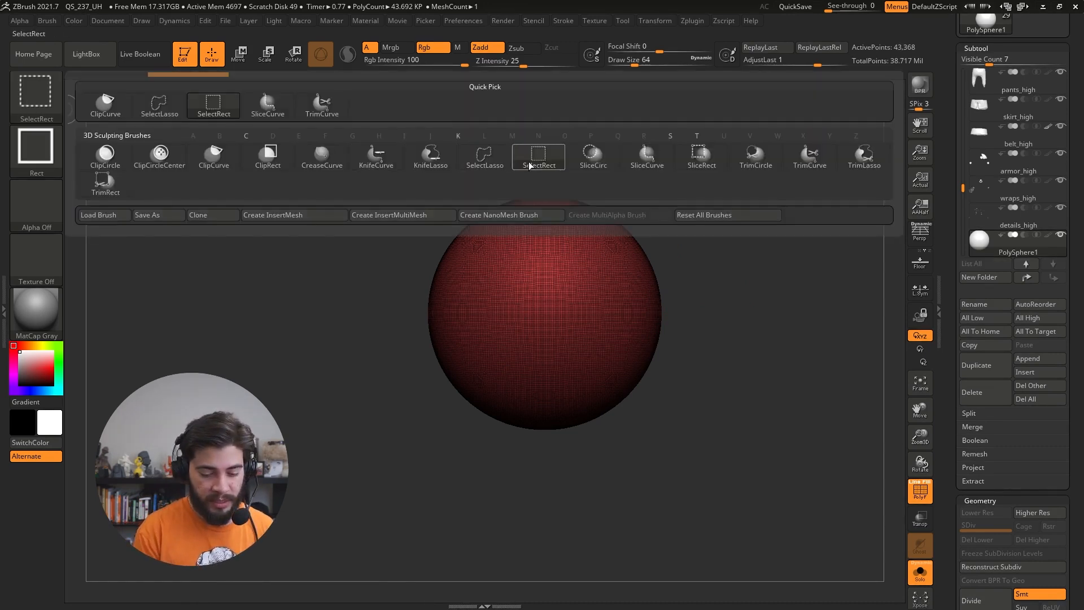
mouse_move(500, 175)
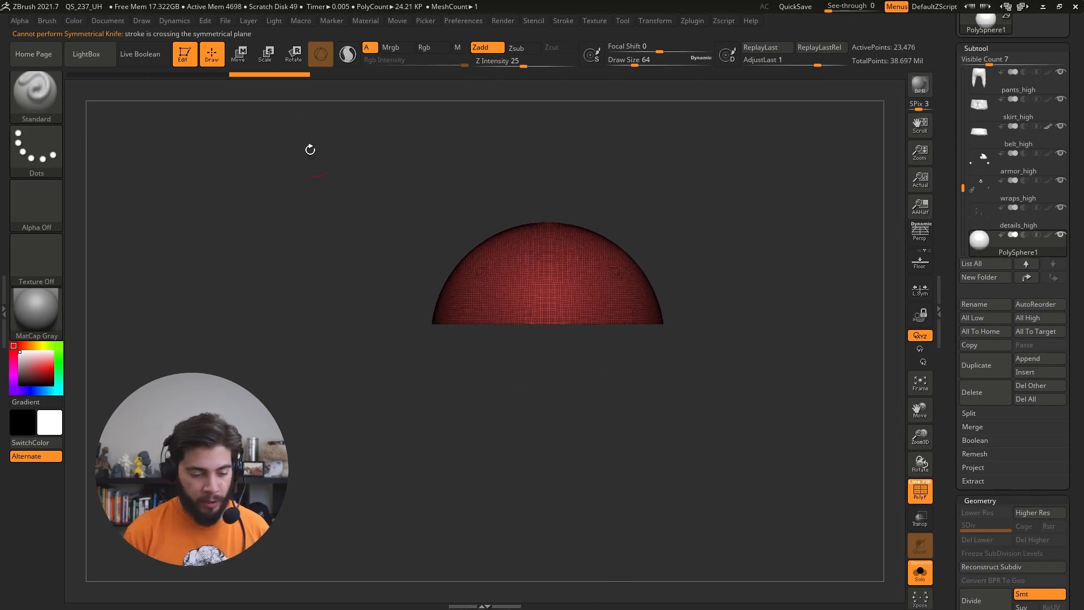
Step: Slice away the PolySphere's bottom half with ClipRect, leaving only the upper dome
click(238, 54)
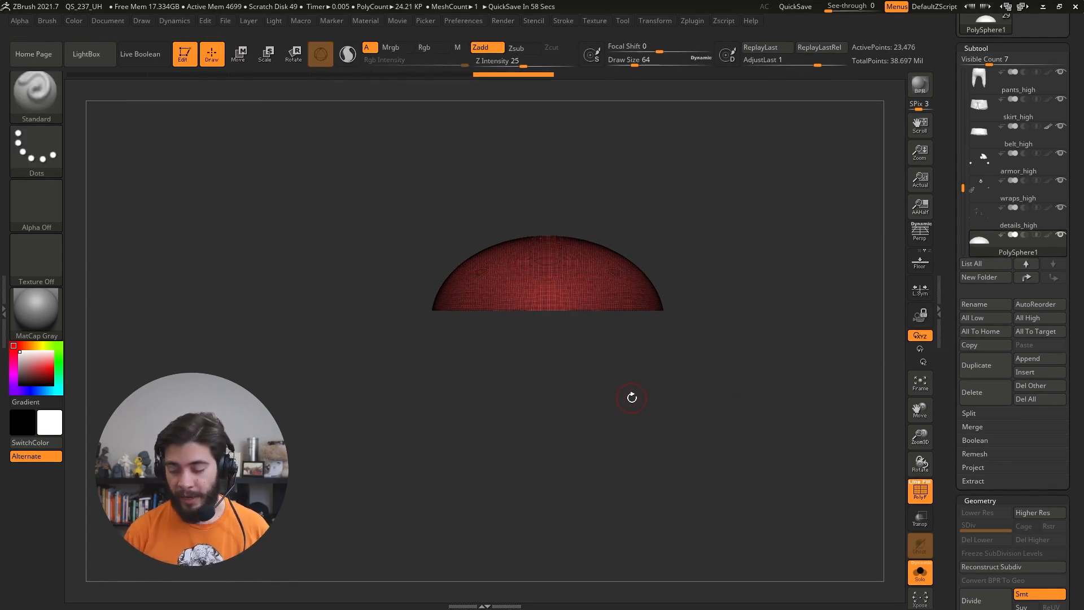
Step: Record the dome's current shape as its Home Stage in Geometry > Stager
scroll(down, 3)
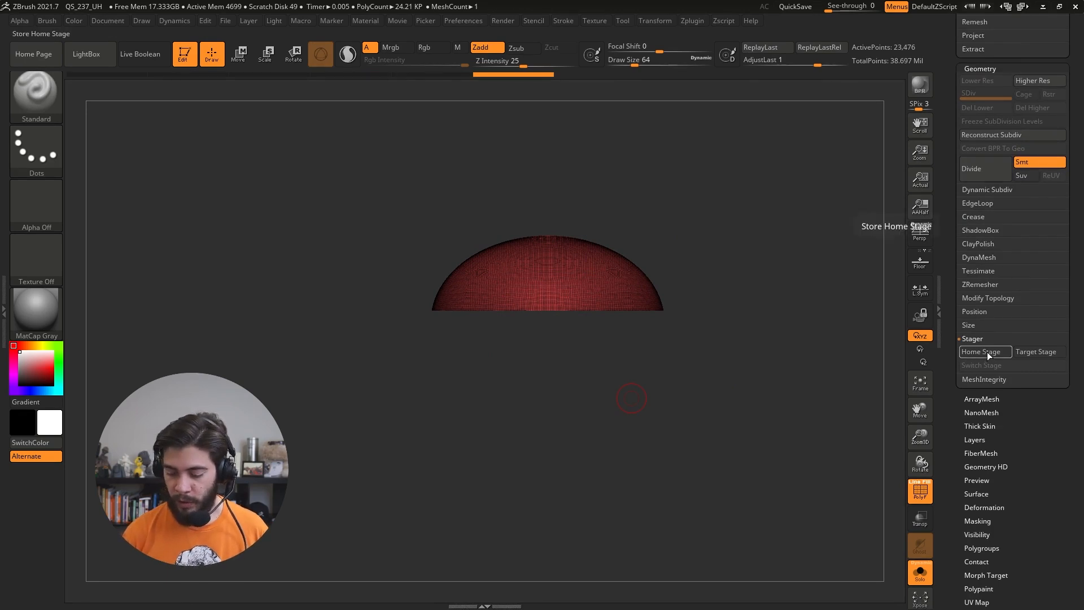
click(983, 351)
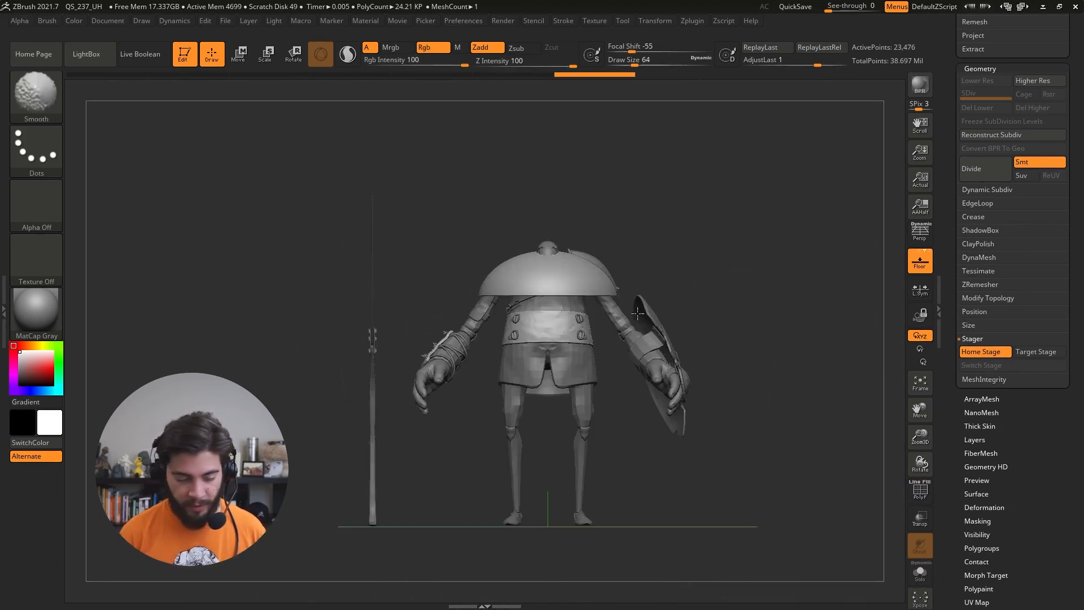
click(238, 53)
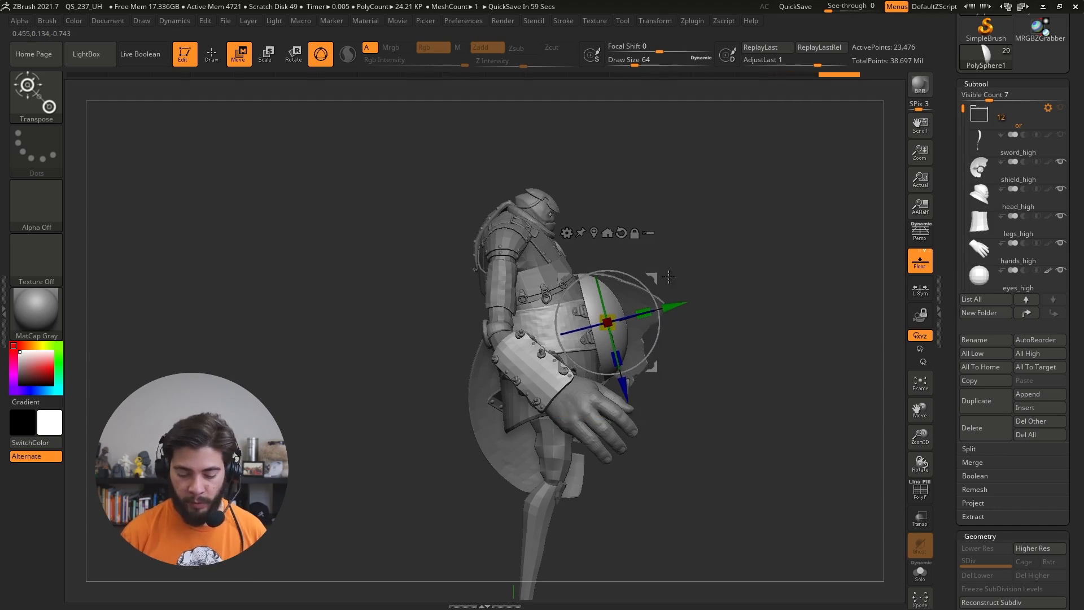
mouse_move(704, 330)
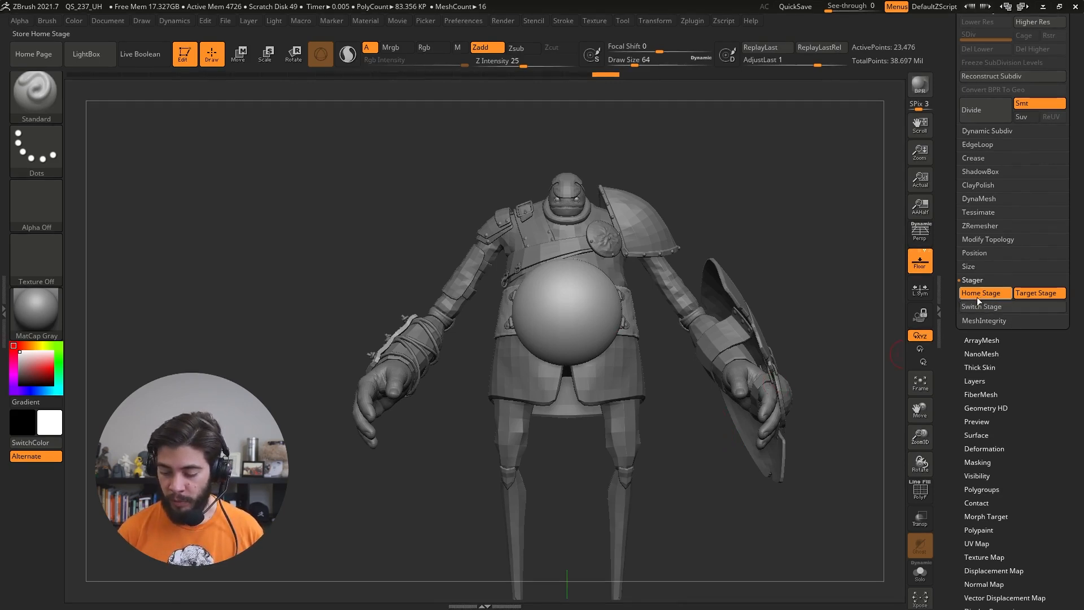
Step: Store the dome's placement over the belly as its Target Stage
click(981, 306)
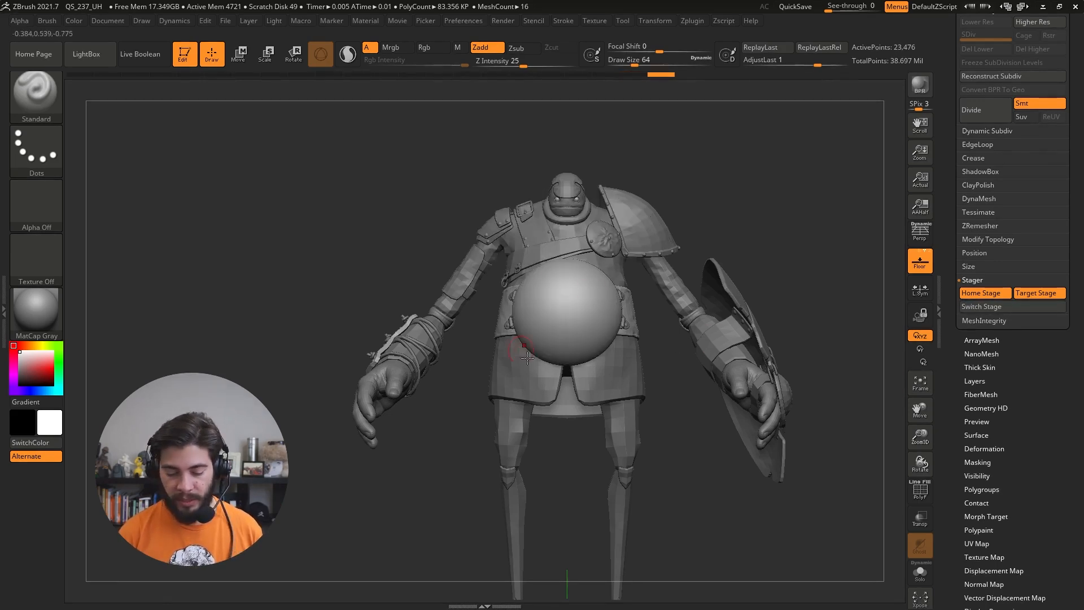
mouse_move(757, 408)
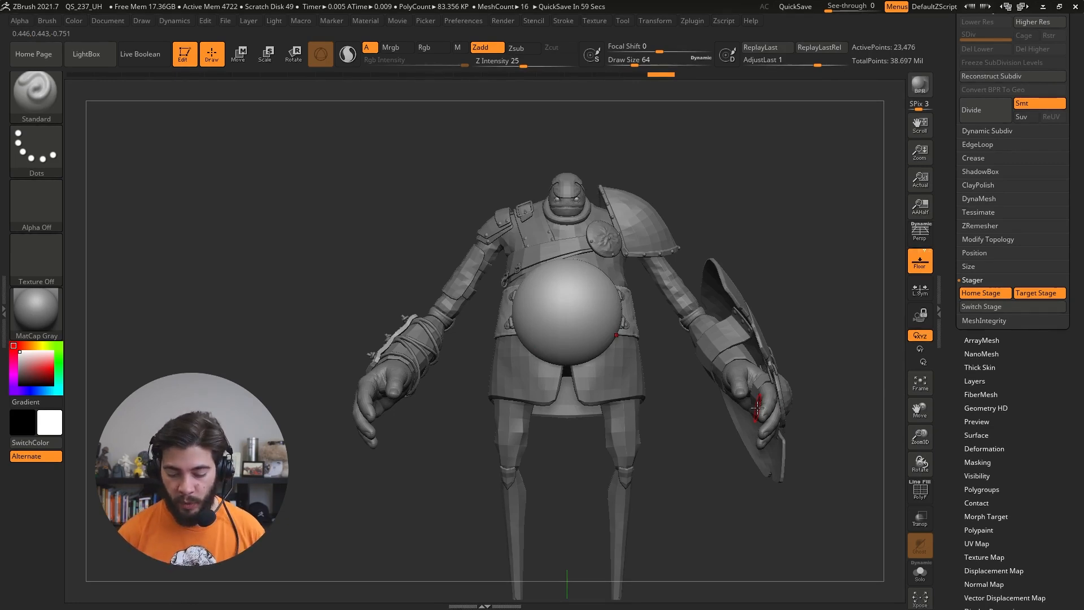
mouse_move(740, 345)
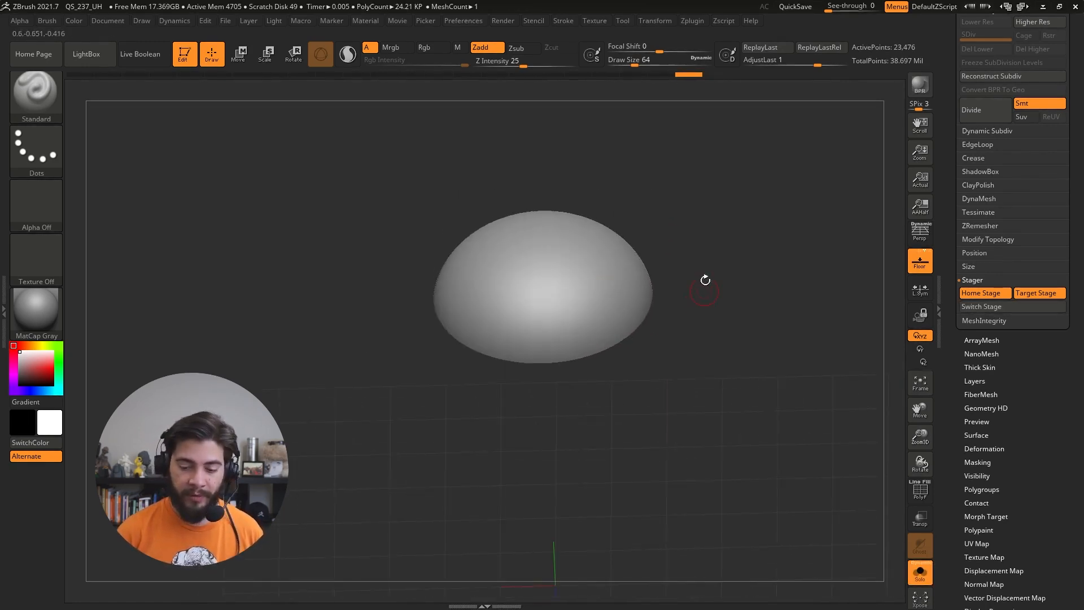
Step: Activate symmetry in the Transform menu and toggle mirroring across the Y axis
click(655, 20)
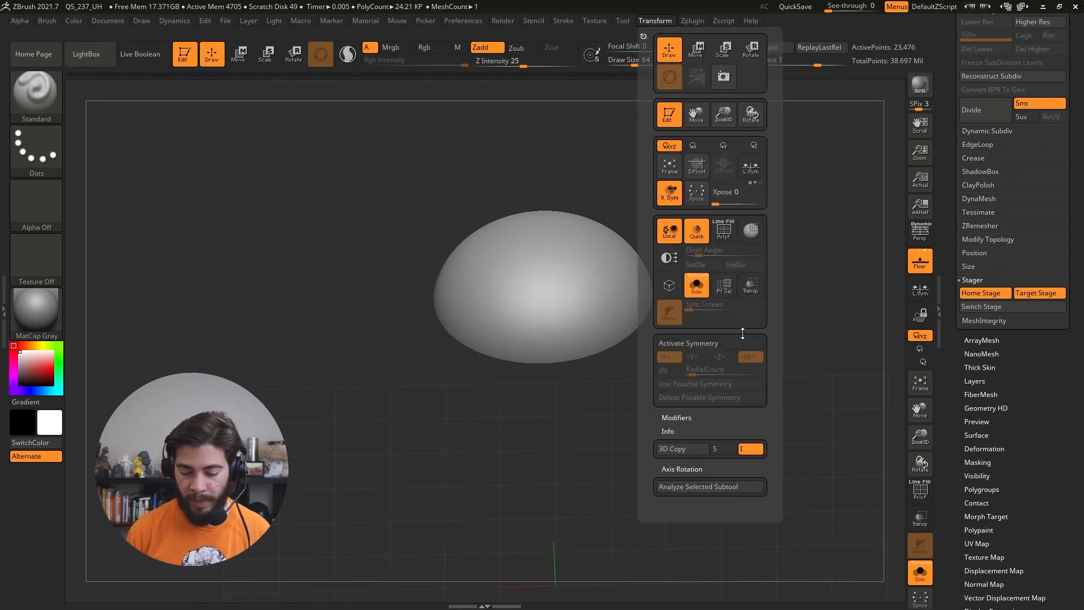
click(695, 357)
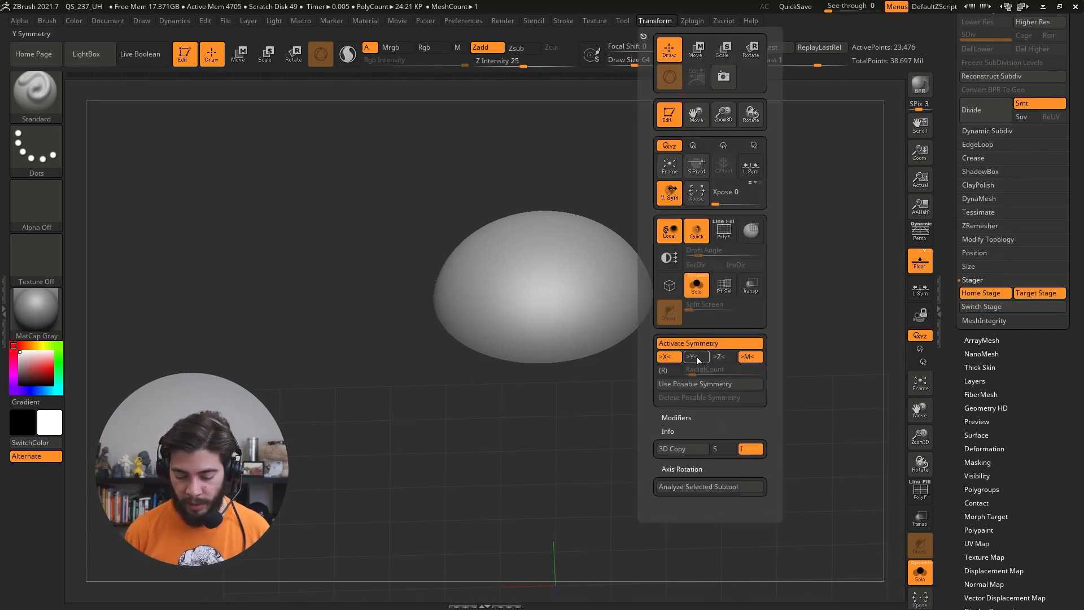
click(668, 356)
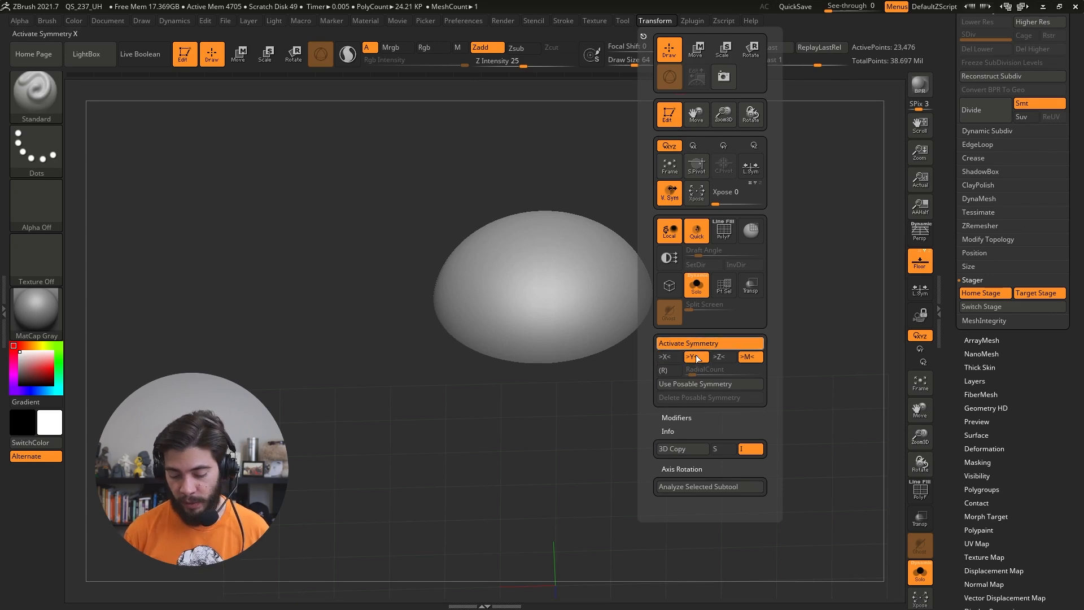
mouse_move(693, 356)
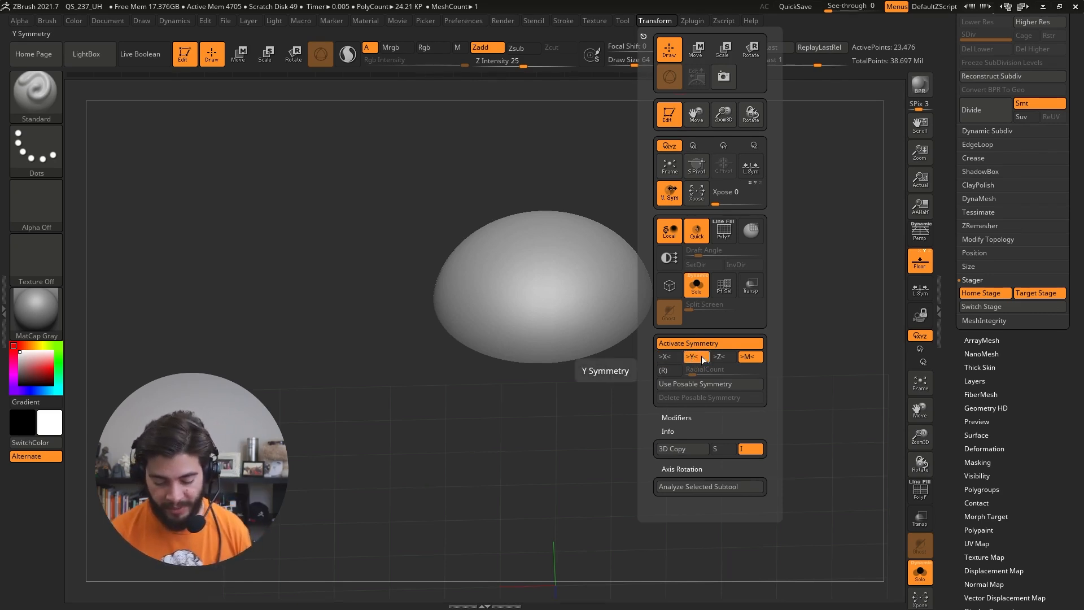
mouse_move(723, 369)
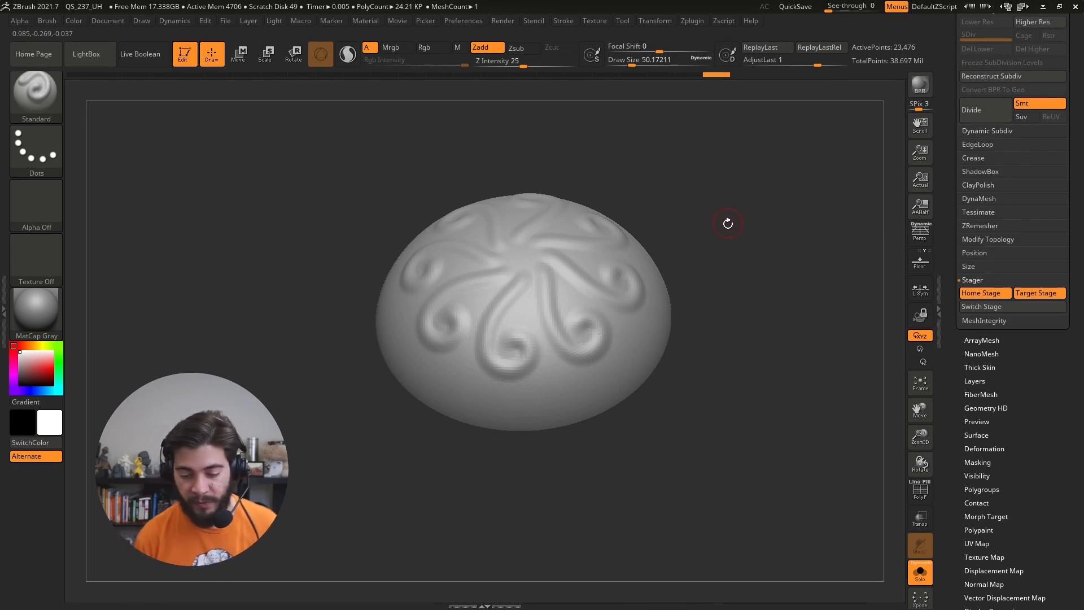
mouse_move(749, 239)
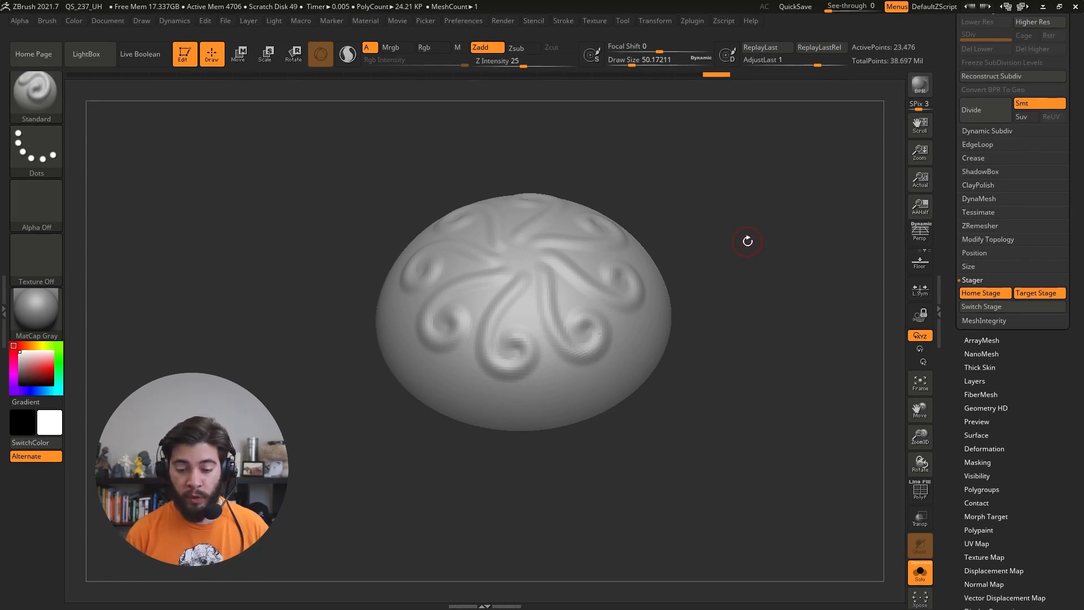
mouse_move(490, 325)
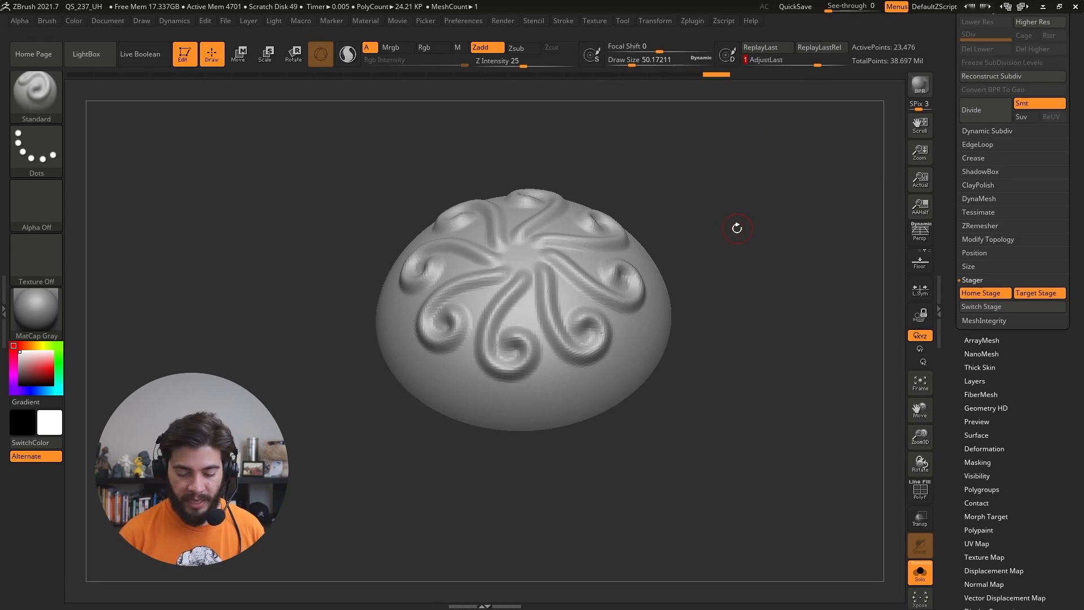
mouse_move(681, 348)
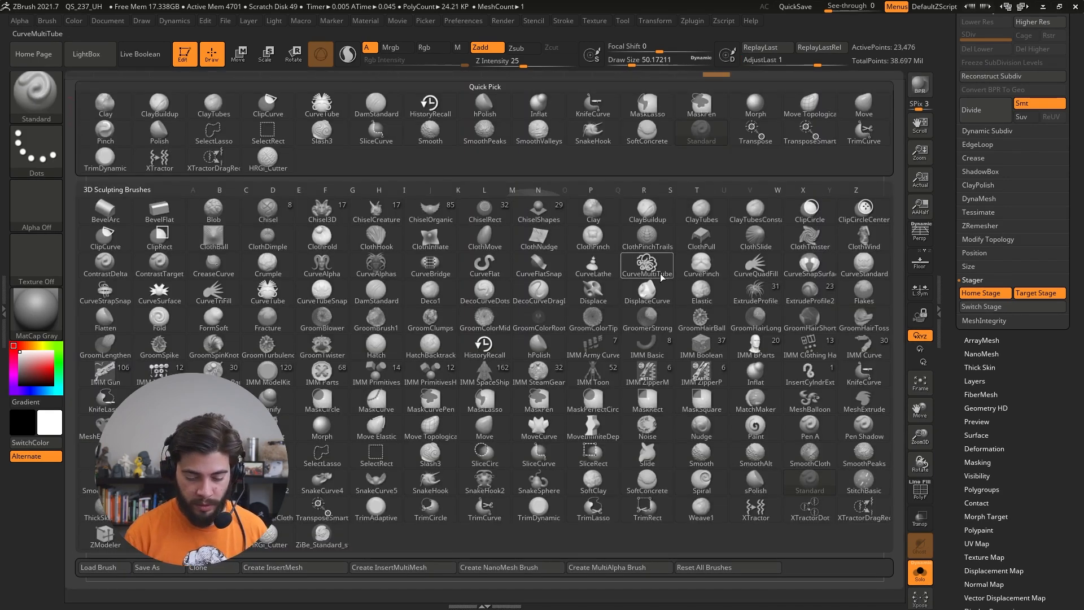
mouse_move(431, 211)
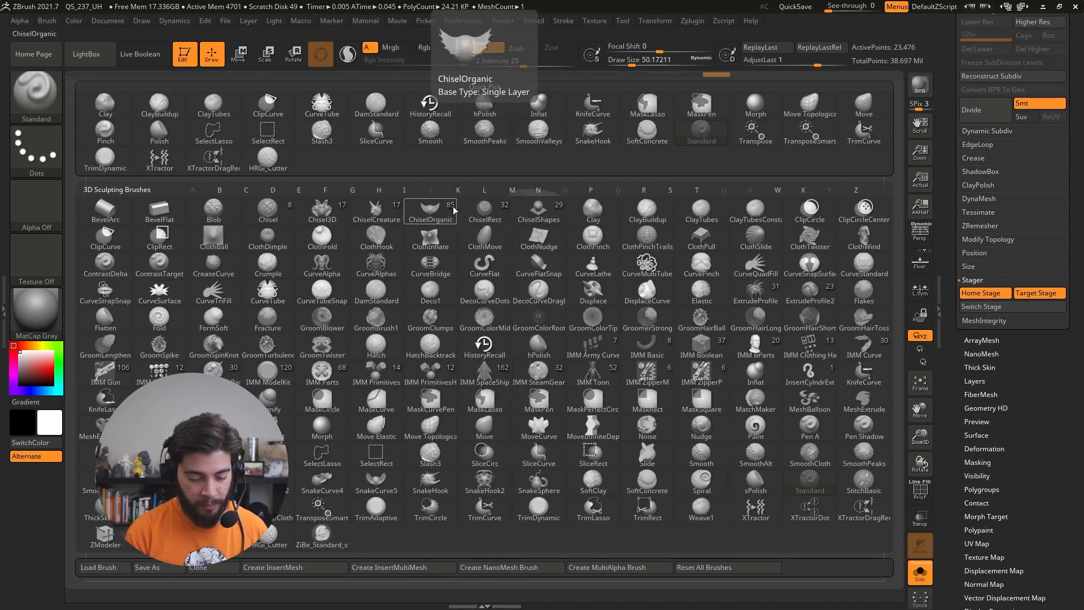
Step: Pinch along the swirl edges to sharpen the ornament ridges, then switch to Smooth
click(591, 188)
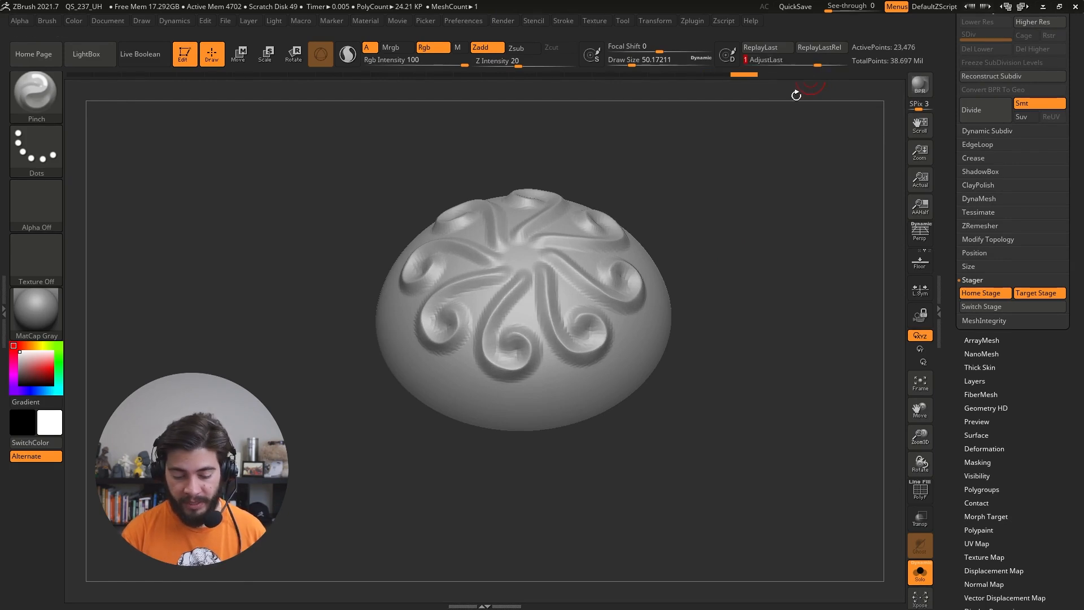
mouse_move(920, 492)
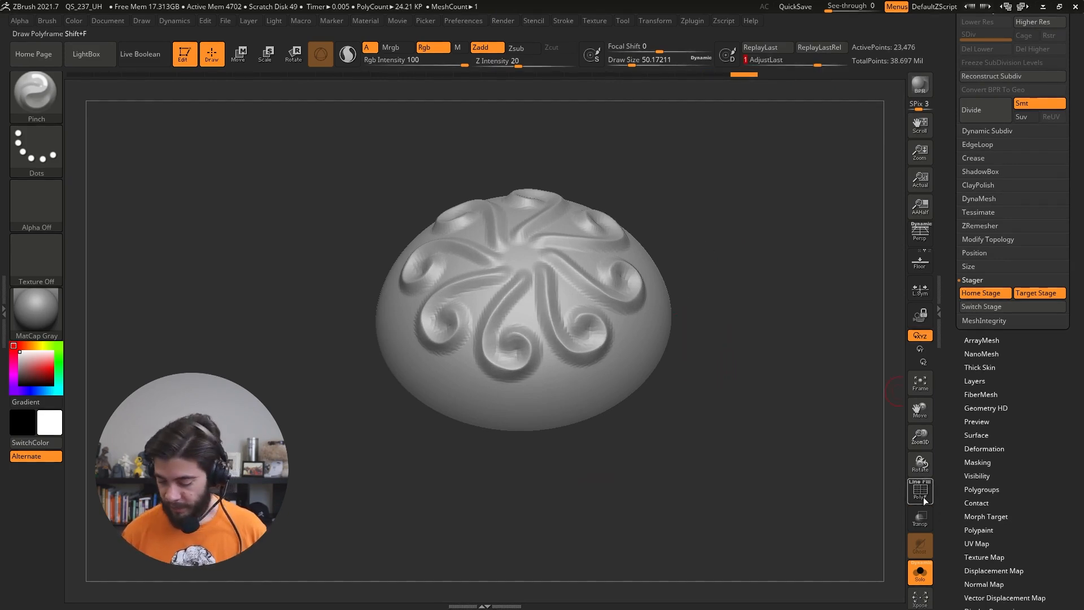
click(920, 491)
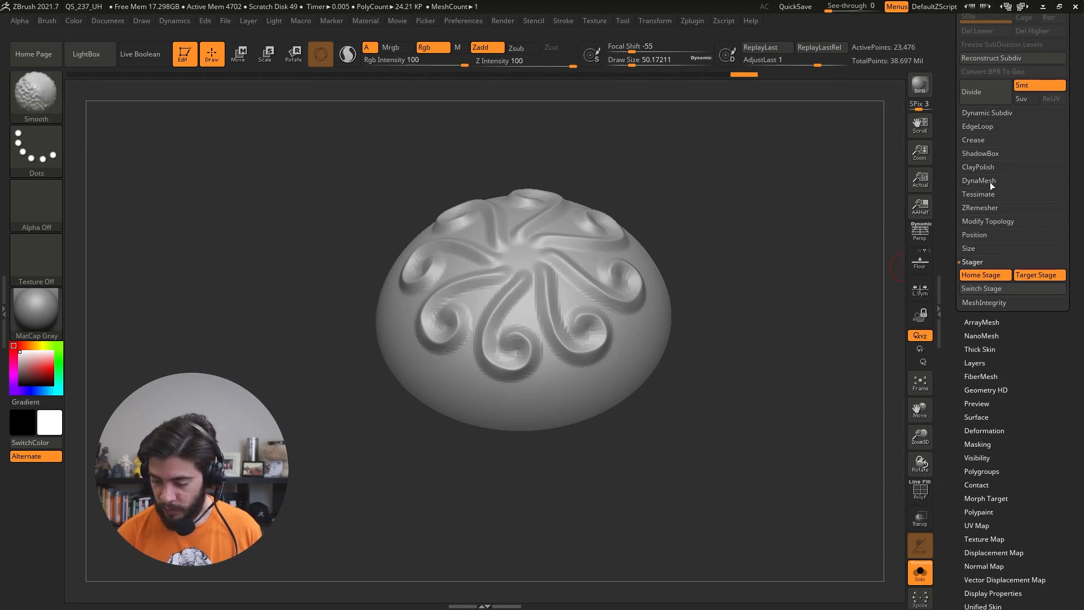
Step: DynaMesh the dome at resolution 464 and run ClayPolish to smooth the surface
click(978, 181)
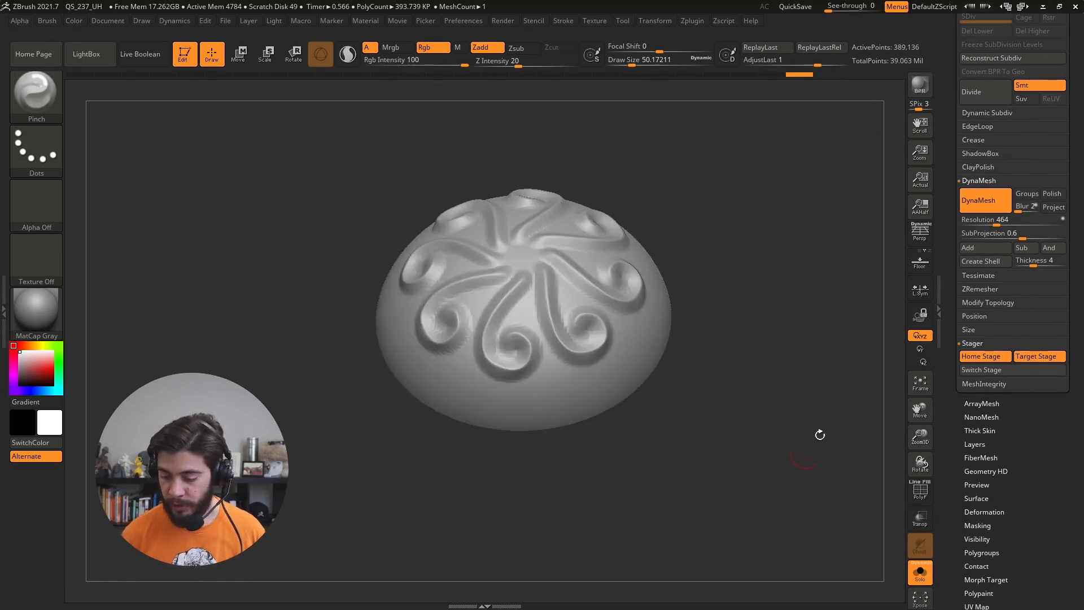
click(978, 167)
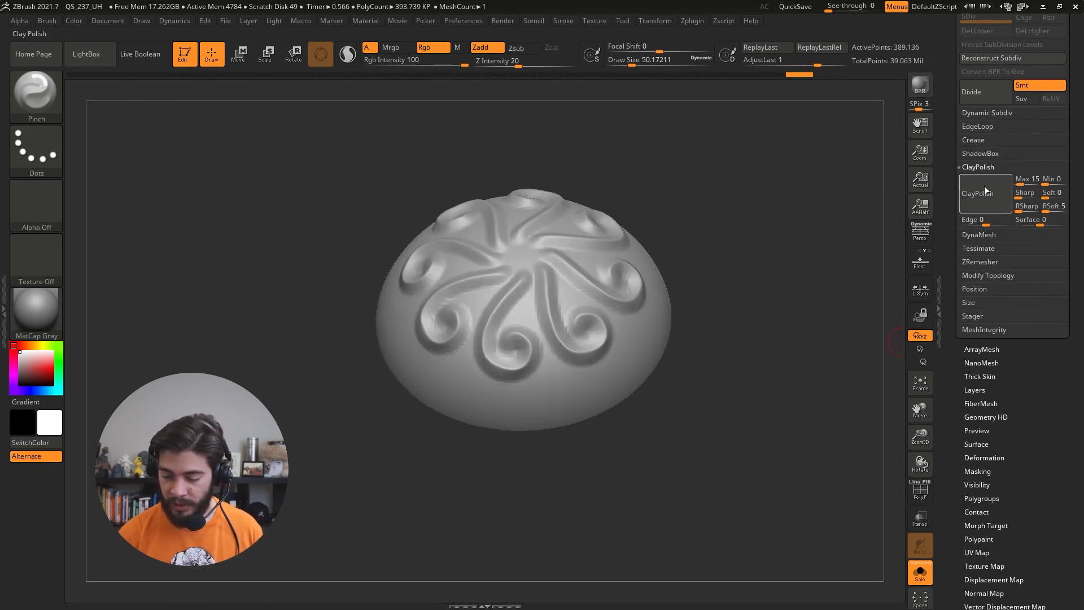
click(977, 193)
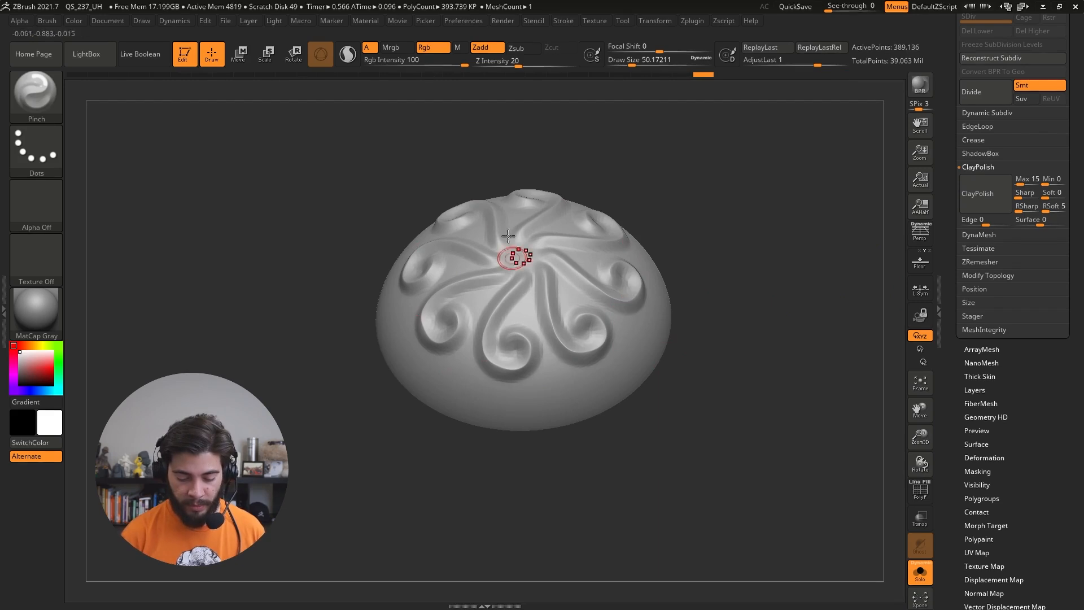
mouse_move(535, 247)
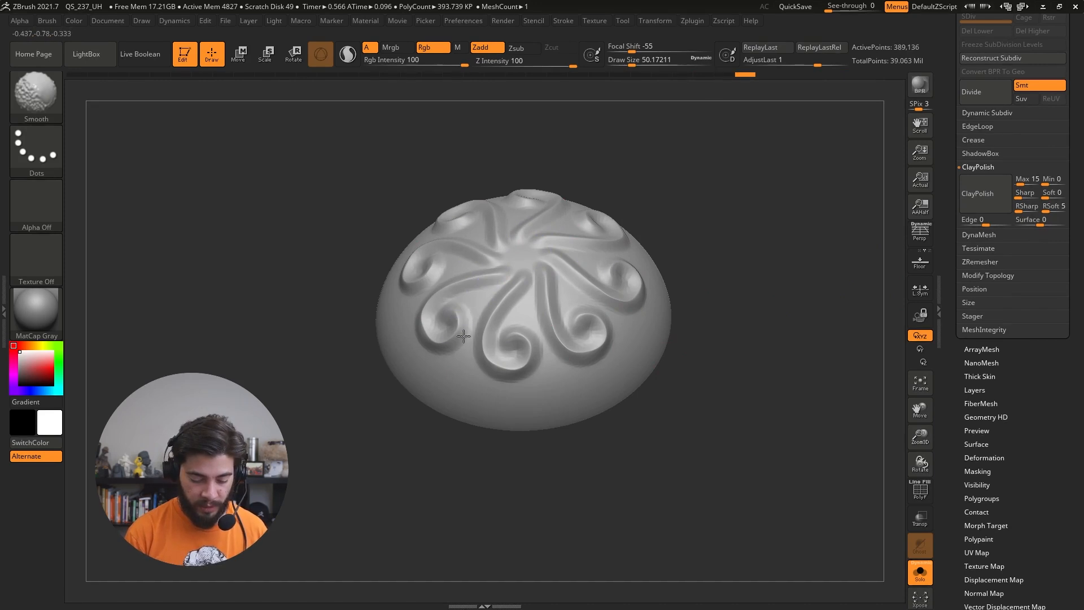
mouse_move(554, 346)
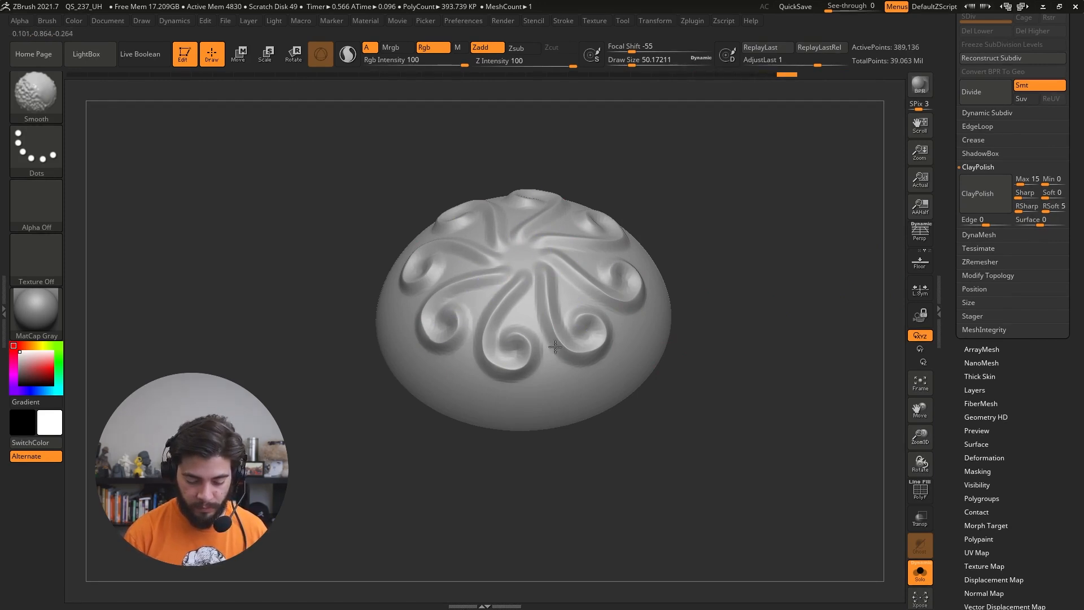
mouse_move(616, 279)
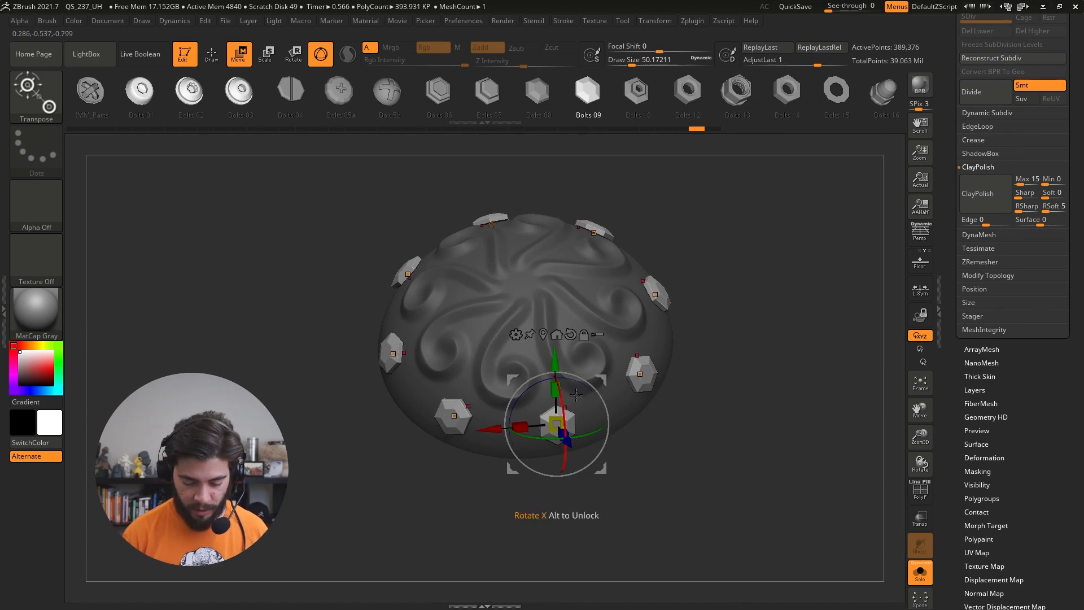
Step: Swap the bolts inserted around the dome rim to the cross-head Bolt 5b style
click(654, 21)
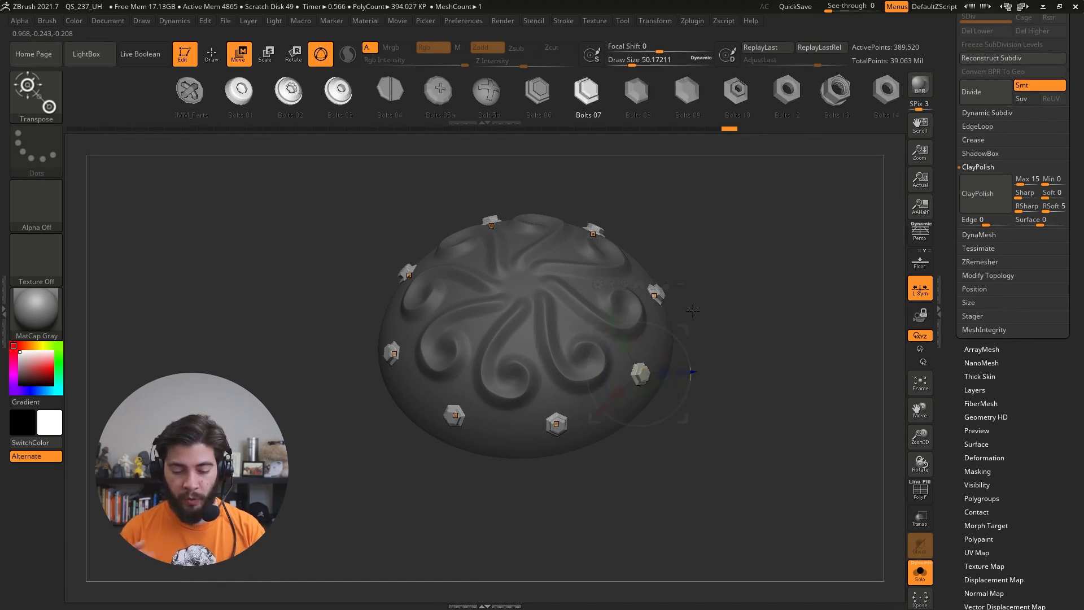
click(586, 93)
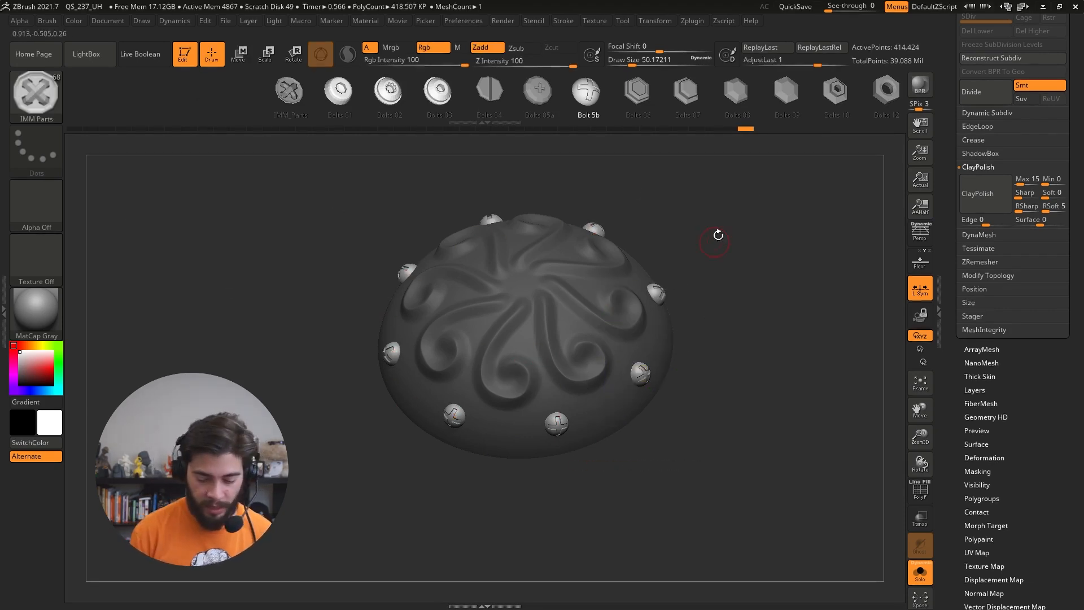
Step: Append the bolt-studded dome as a SubTool of the warrior character above the torso
click(661, 336)
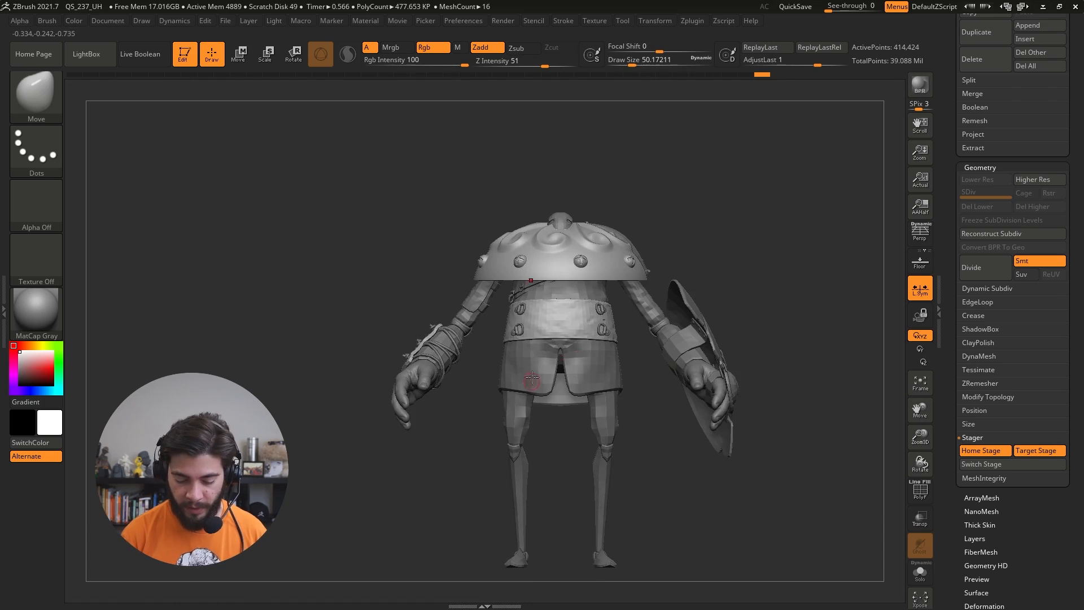
Step: Seat the plate on the torso with Switch Stage, add the hex cap, and isolate with Solo
click(982, 465)
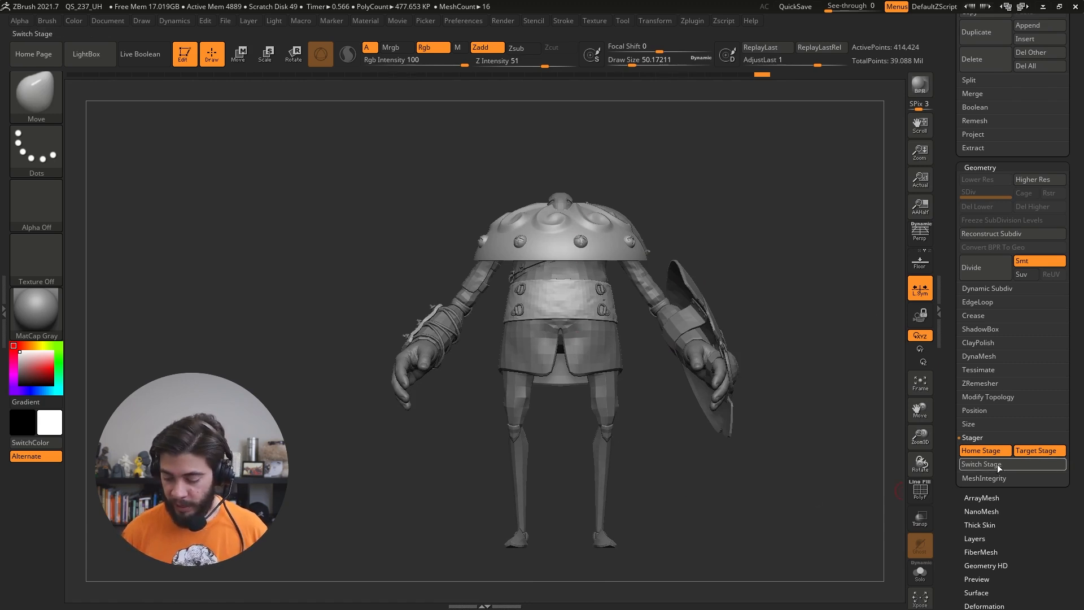
click(980, 464)
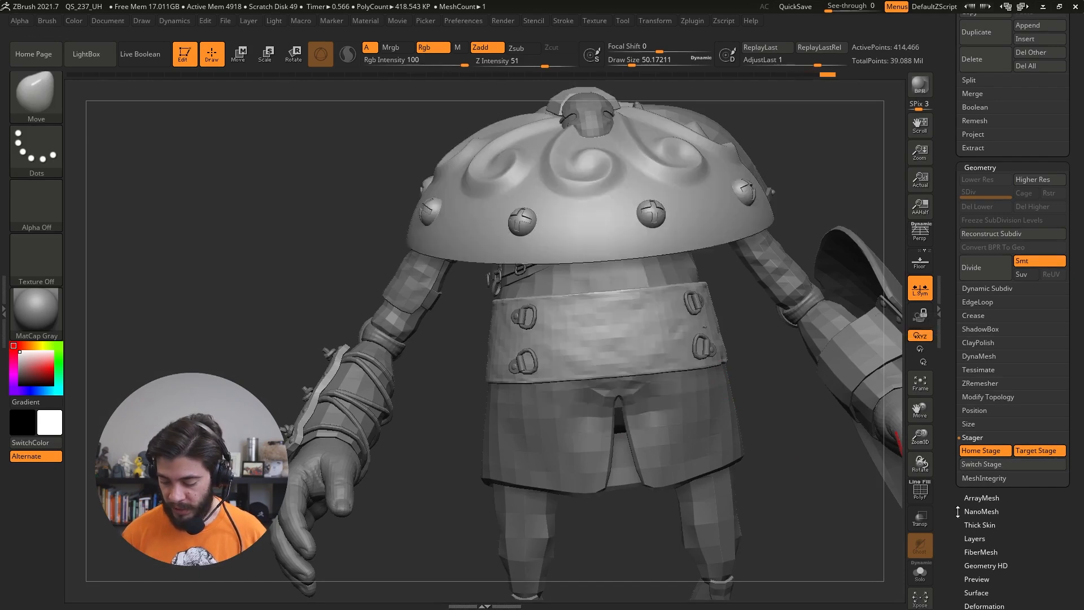
click(920, 573)
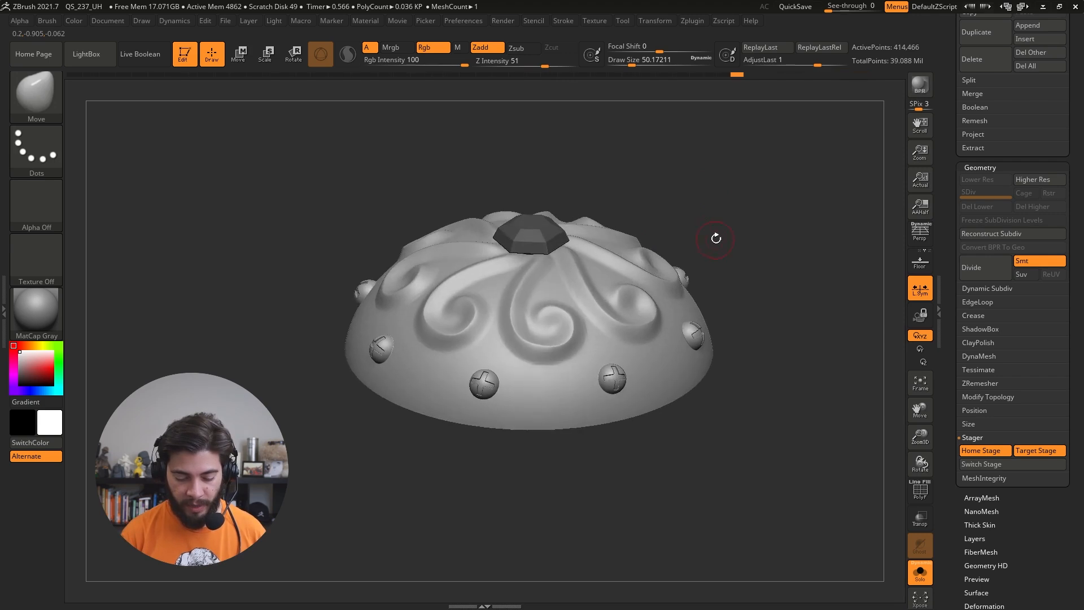
Step: Sink and shrink the hex cap into the dome, save it as Home Stage, and resume Draw mode
click(238, 54)
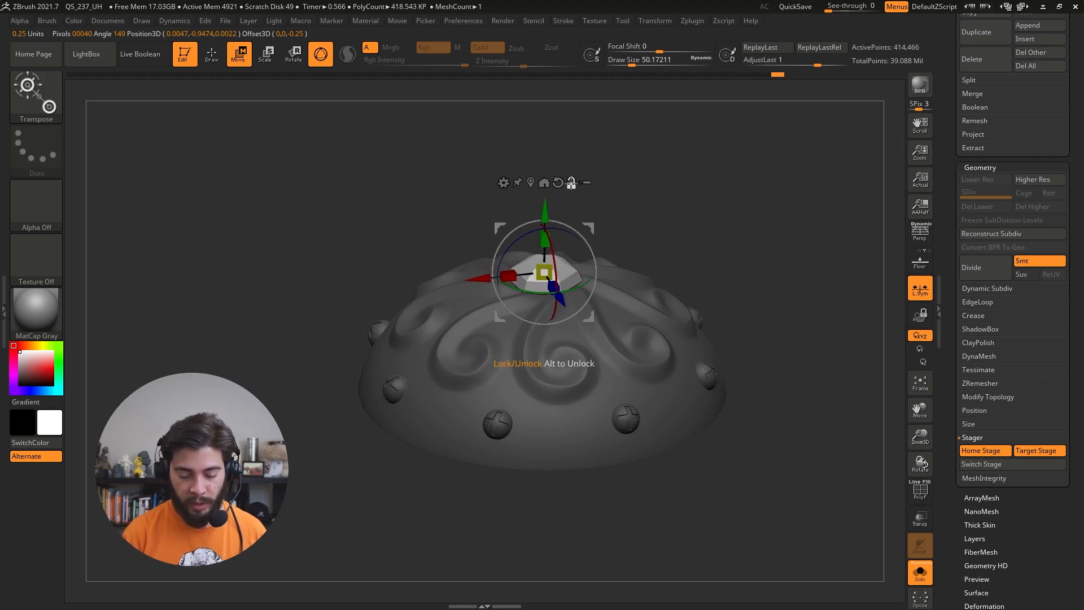
mouse_move(571, 183)
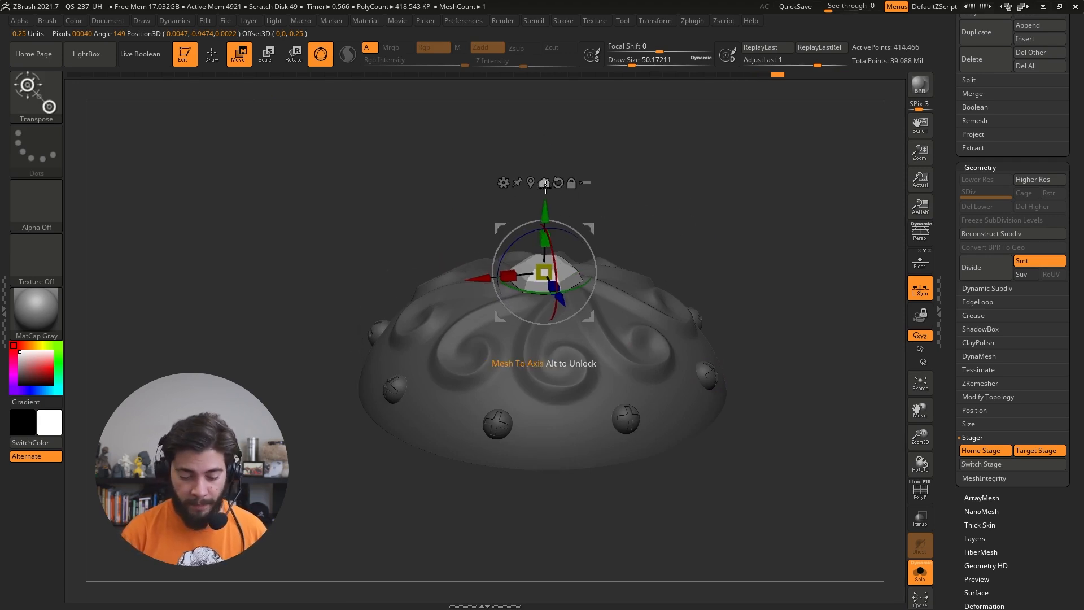
mouse_move(570, 183)
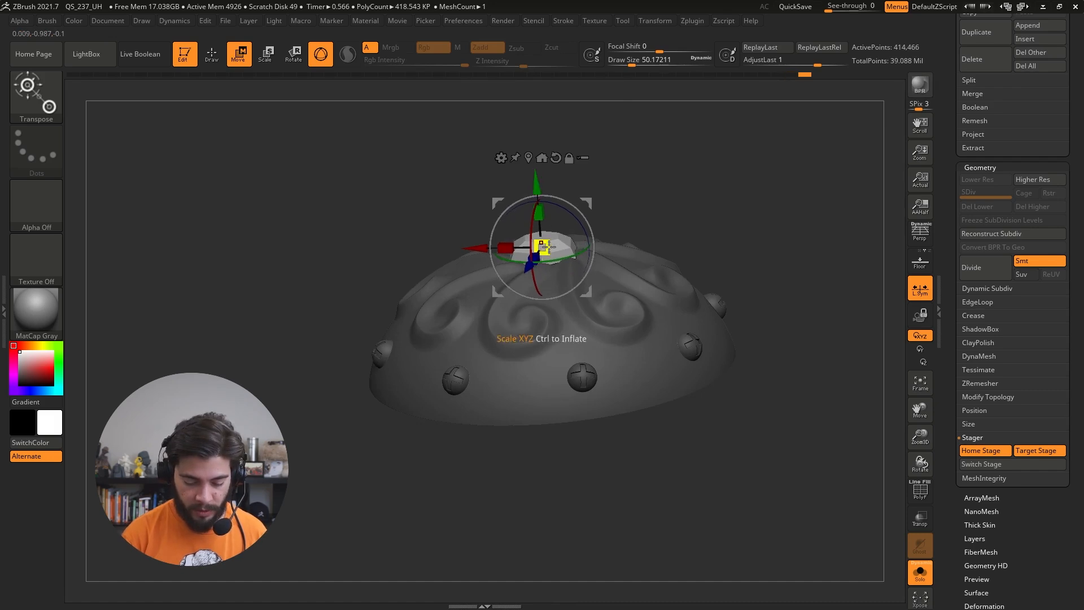
click(984, 450)
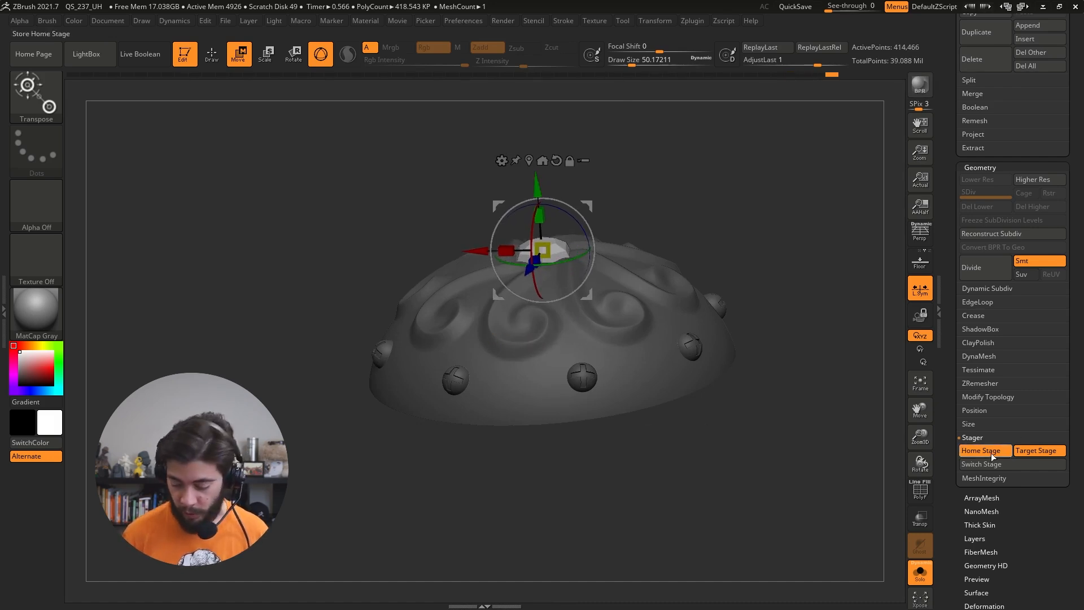
mouse_move(211, 54)
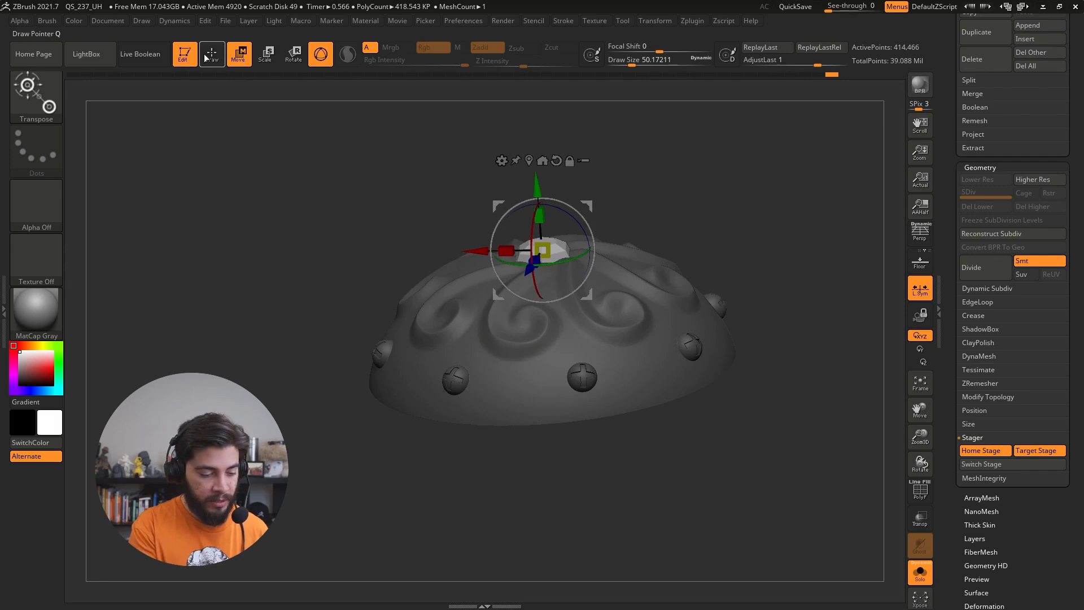
click(212, 54)
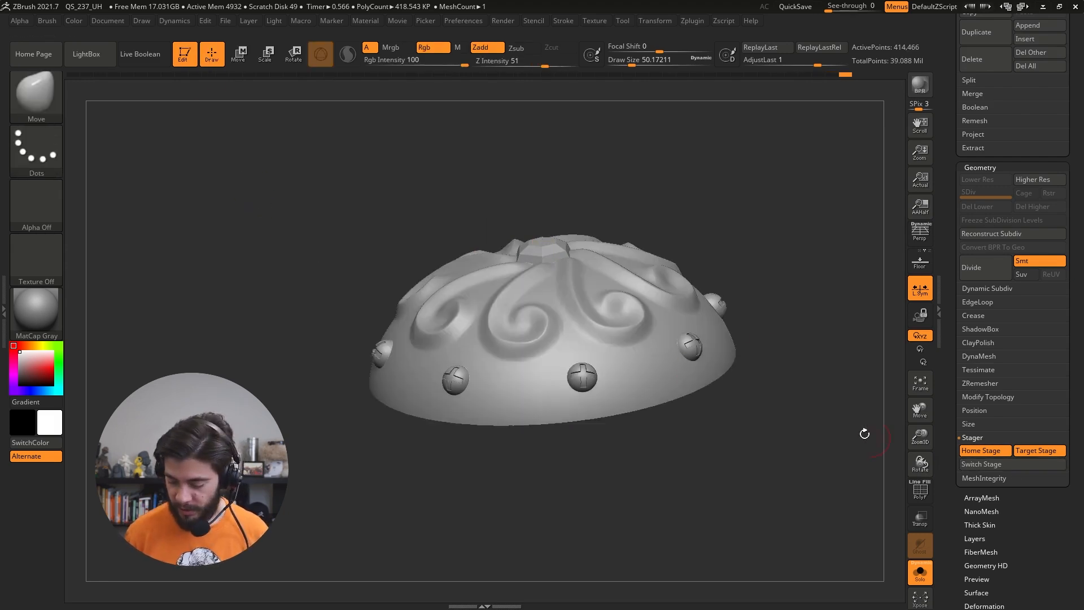